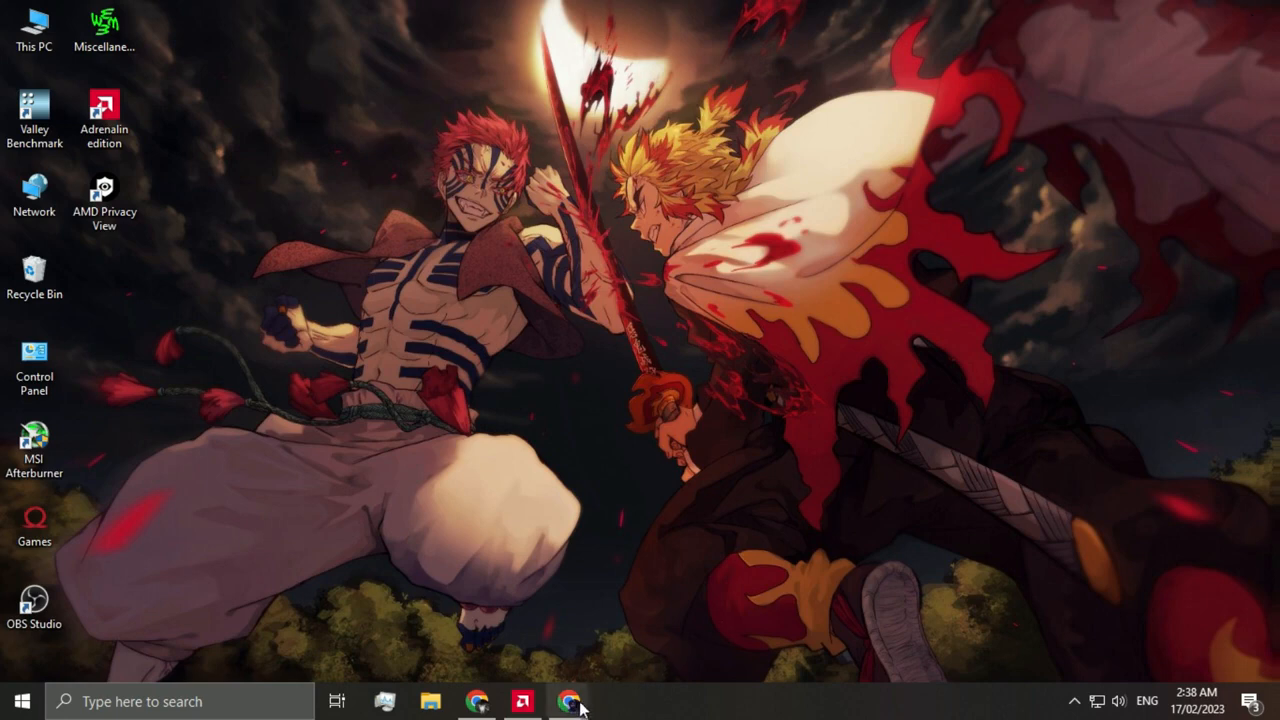
Step: Switch to Chrome to show the Payoneer account home page with zero currency balances
left_click(568, 700)
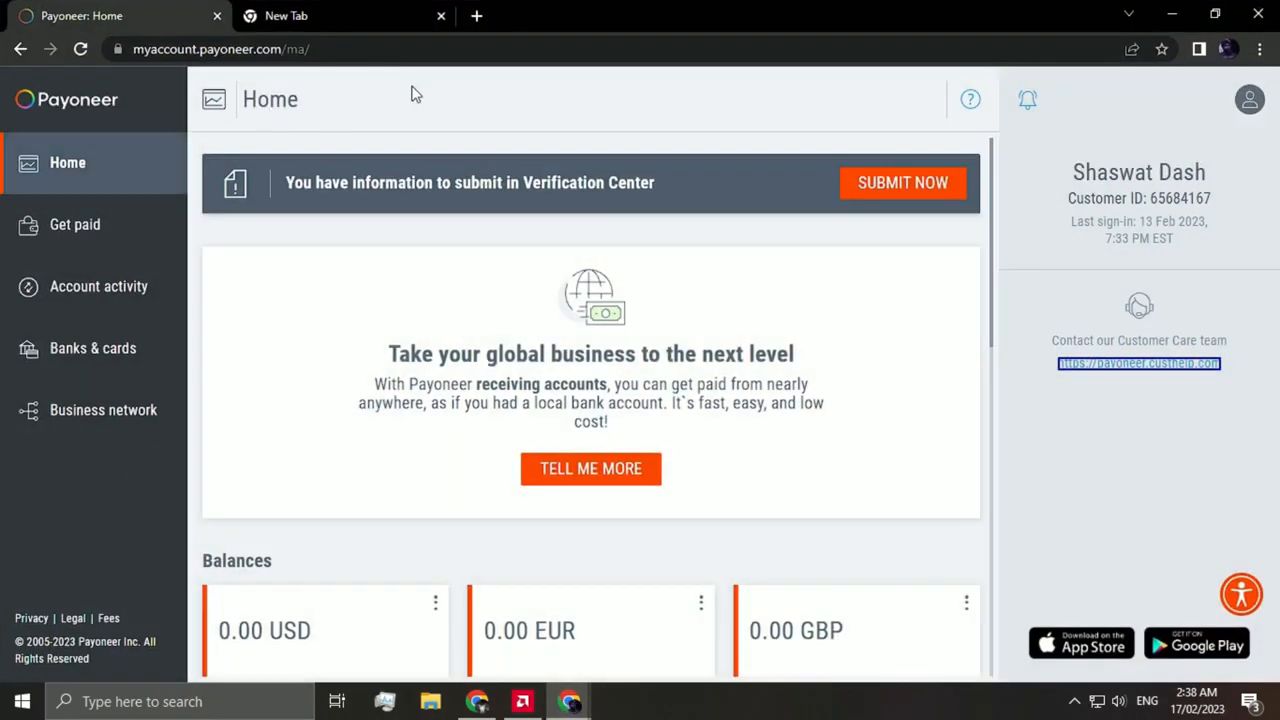
mouse_move(588, 98)
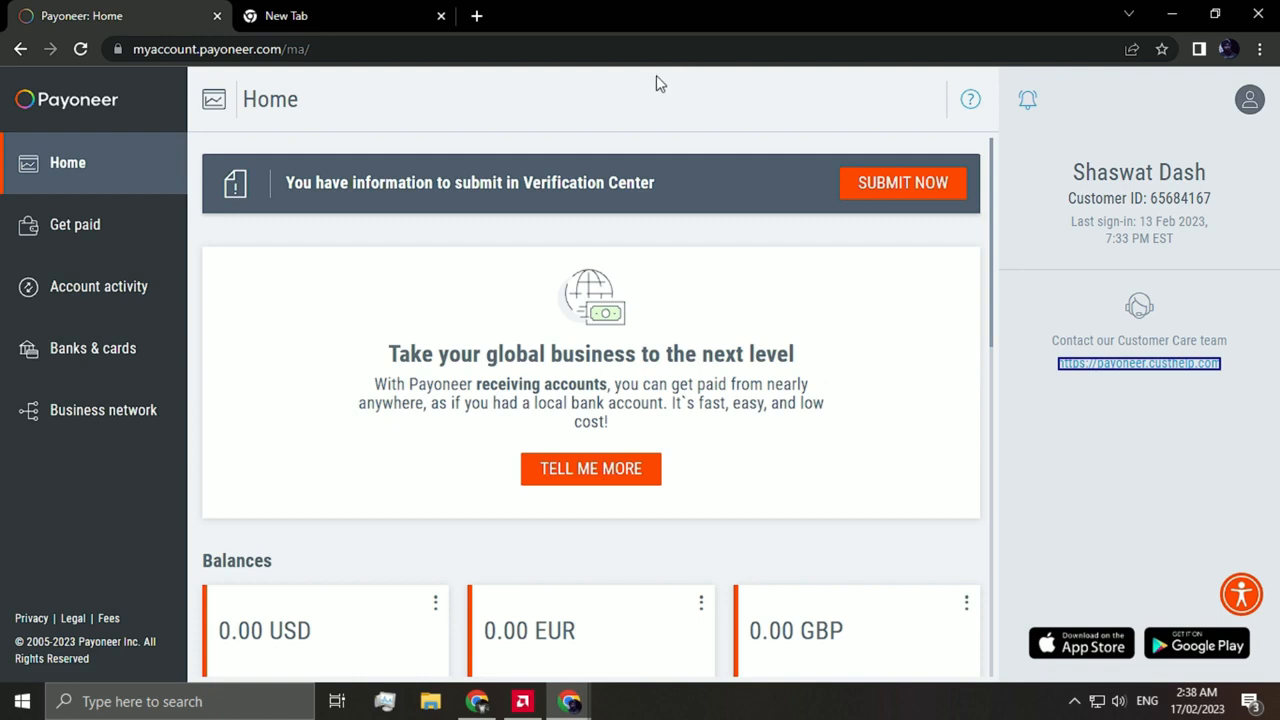
mouse_move(378, 147)
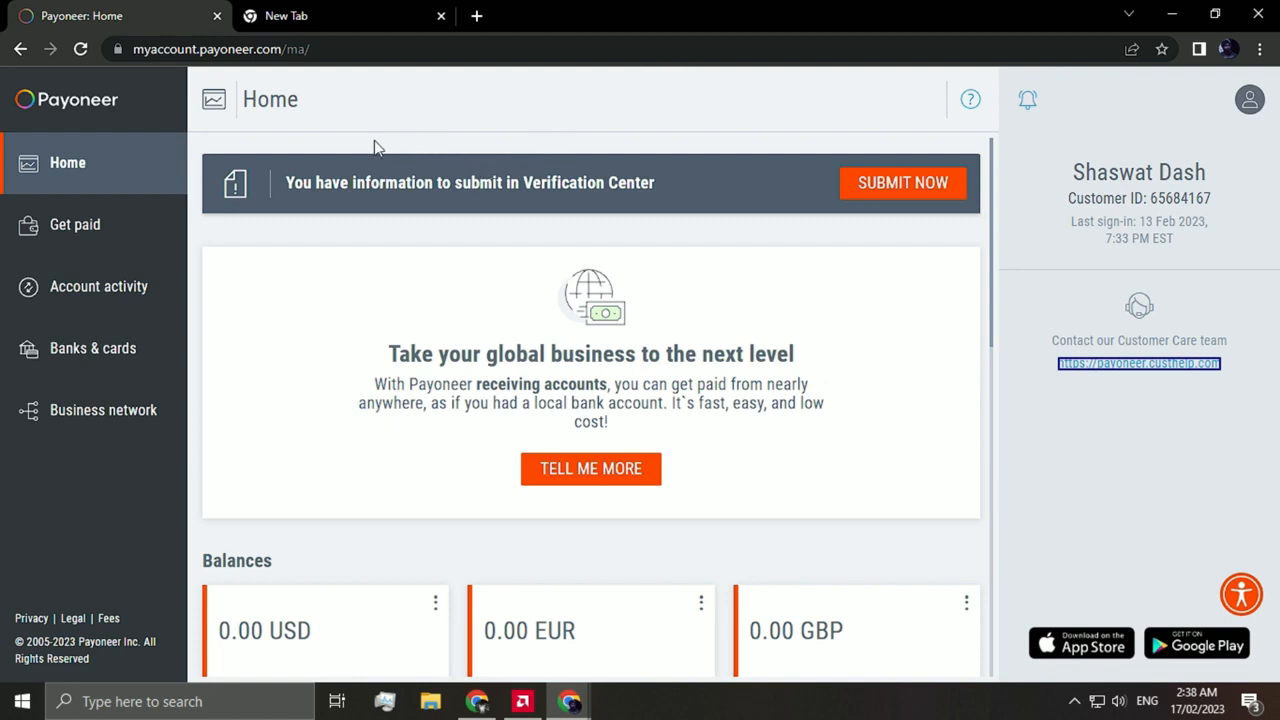
mouse_move(432, 173)
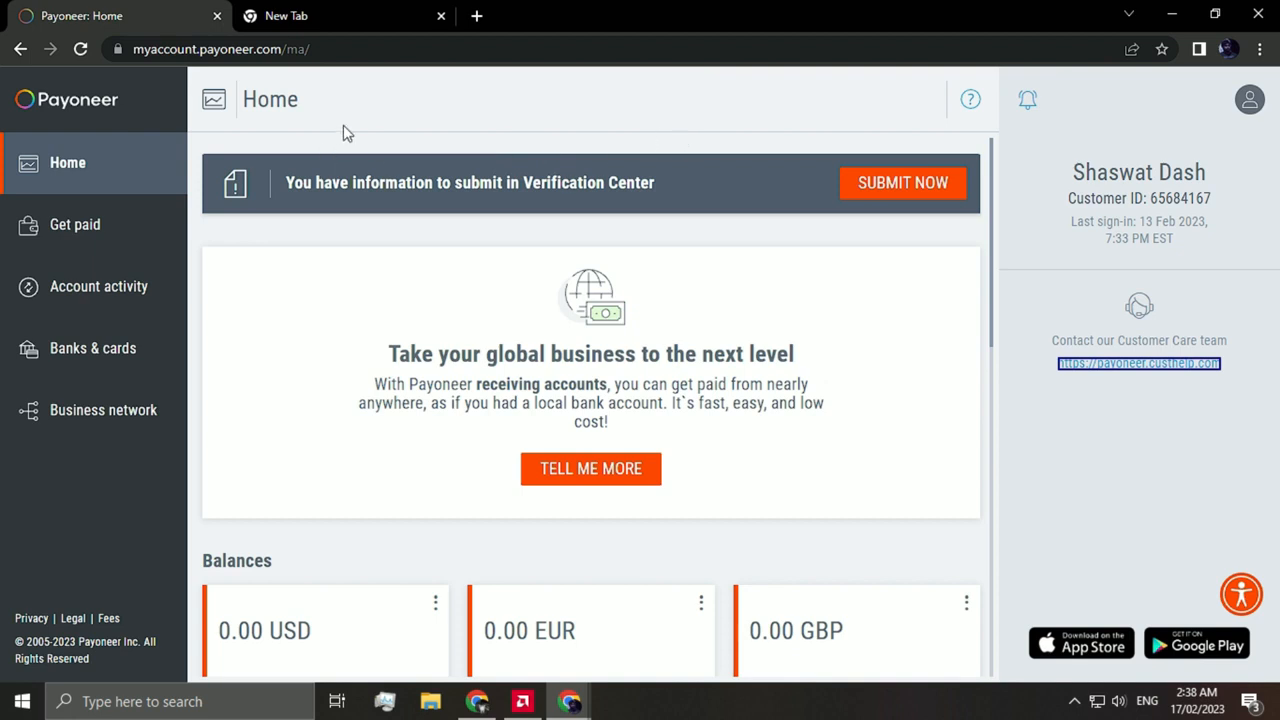
mouse_move(737, 150)
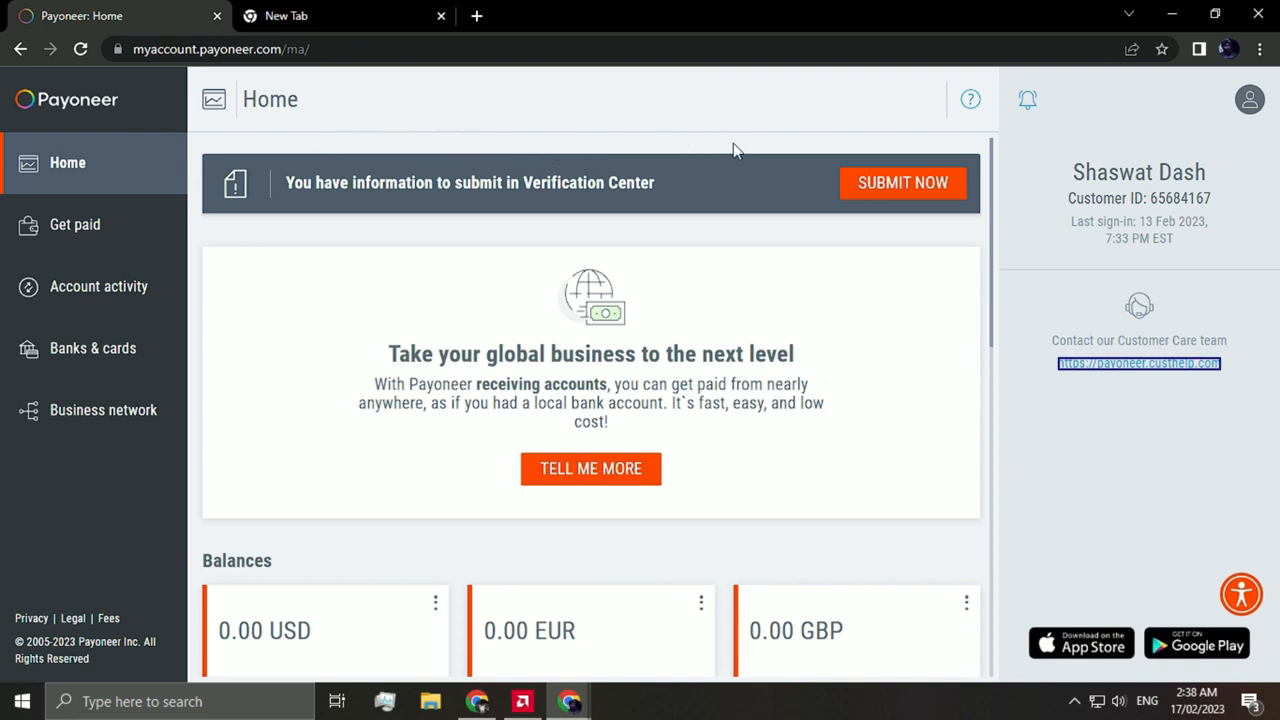
mouse_move(670, 137)
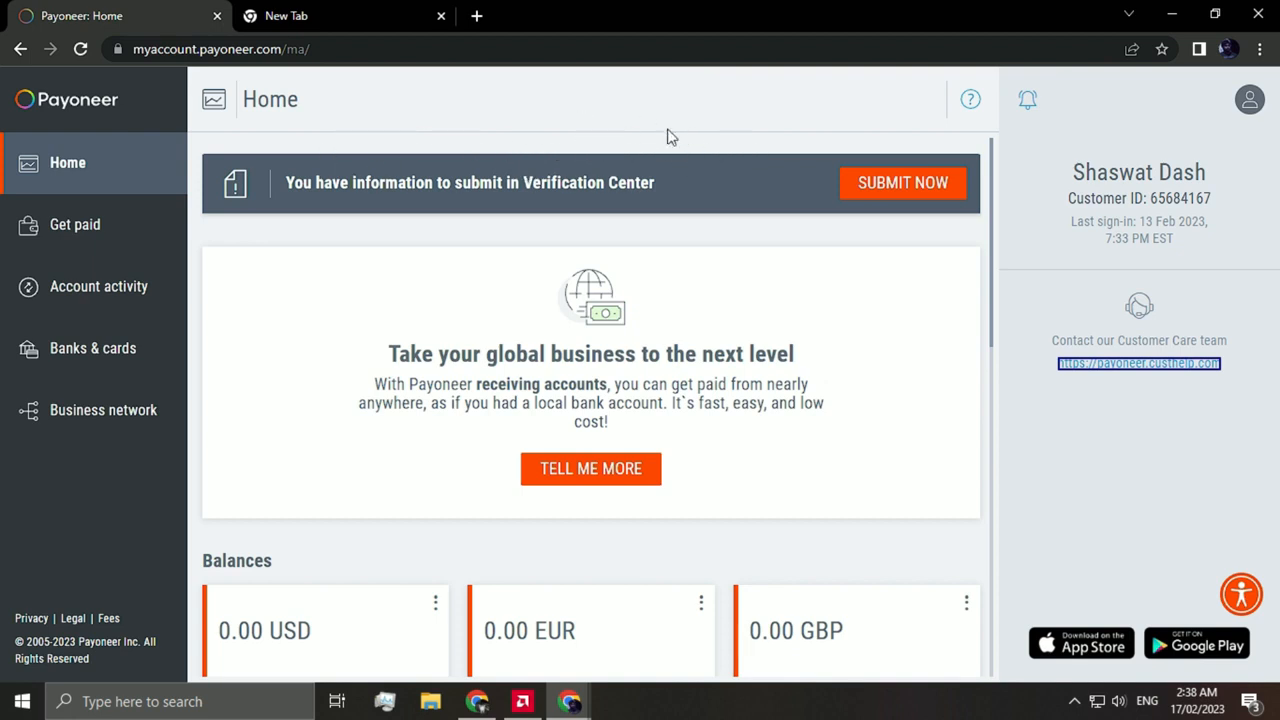
mouse_move(268, 346)
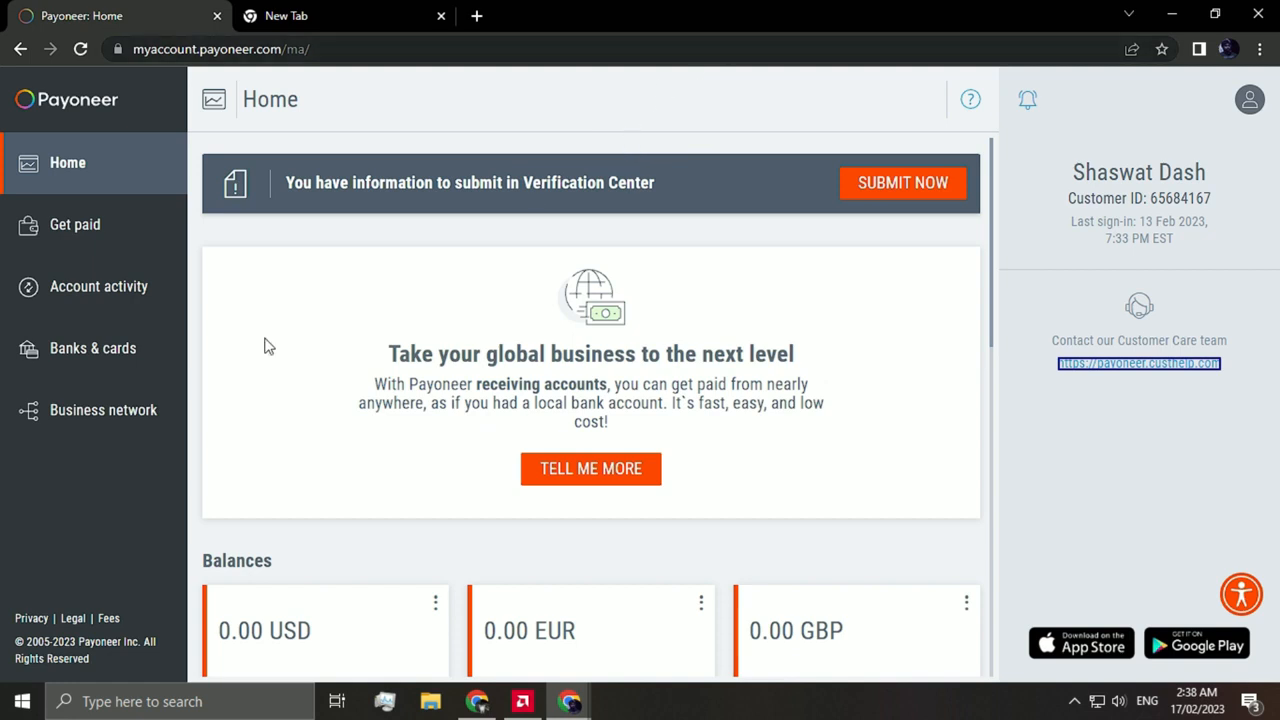
mouse_move(595, 288)
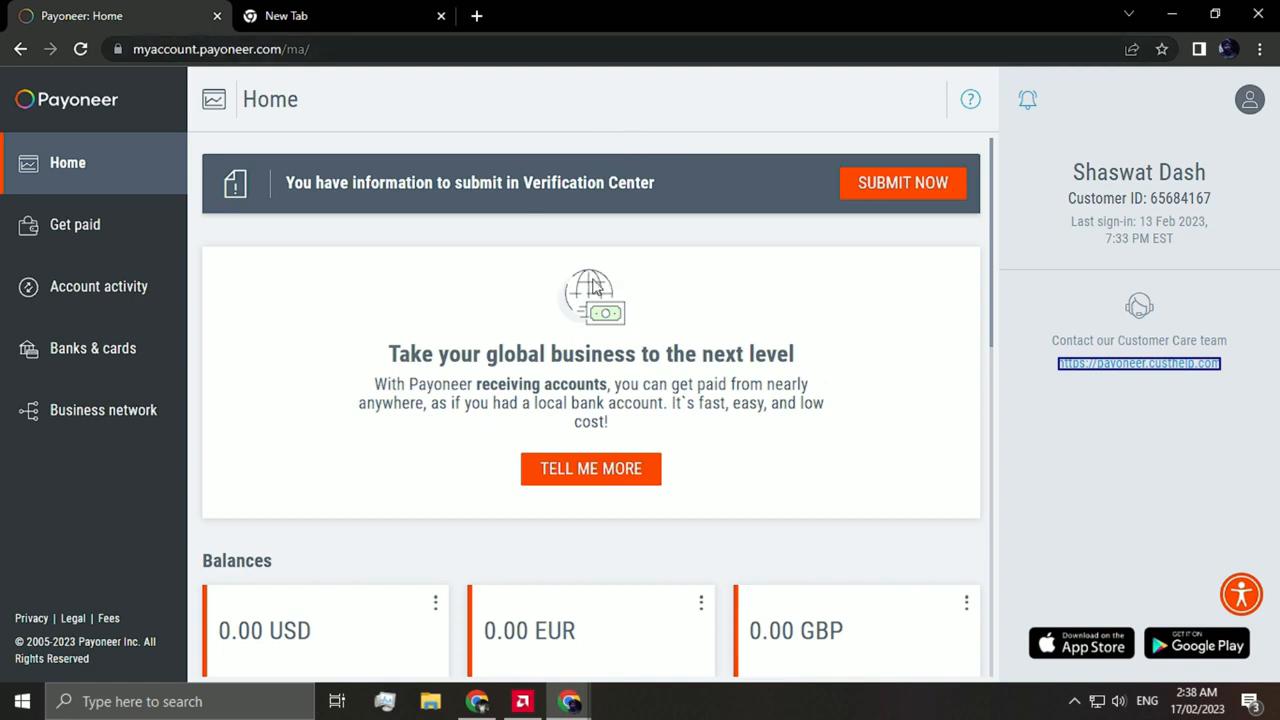
mouse_move(962, 342)
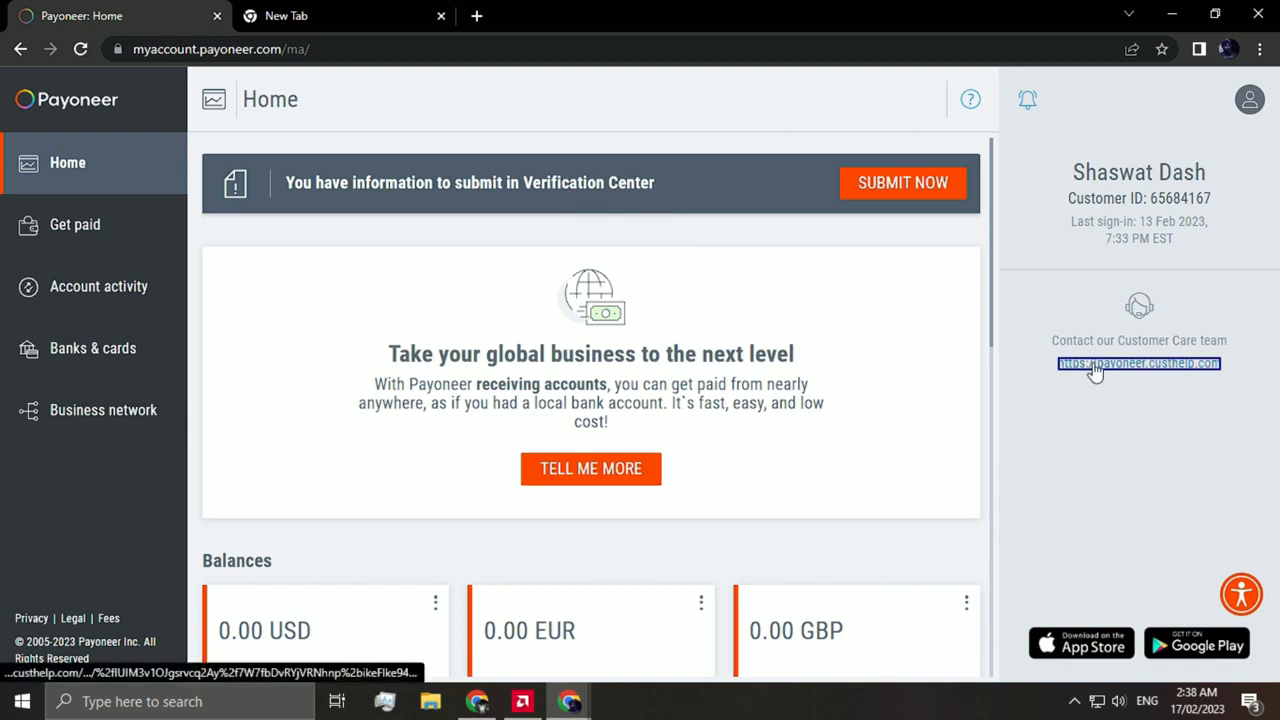
Step: Go through Customer Care to the 'How do I withdraw funds to my bank account?' article and its contact form
left_click(1138, 363)
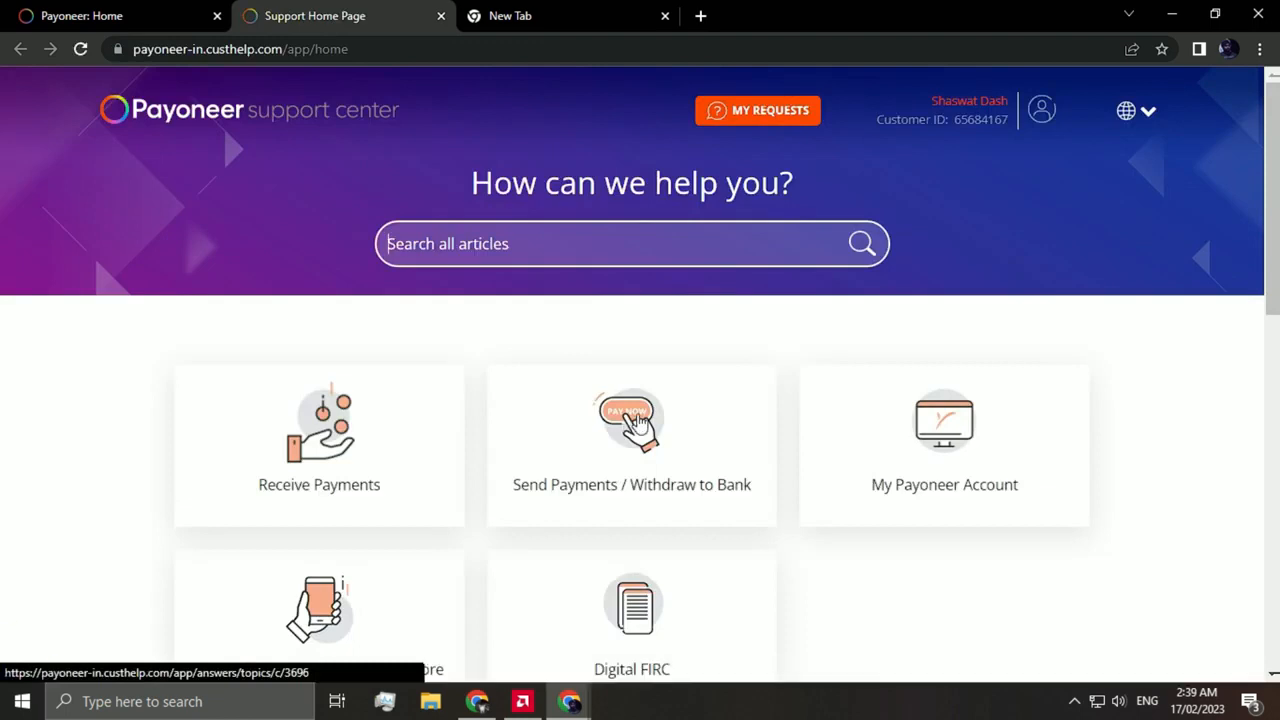
left_click(631, 420)
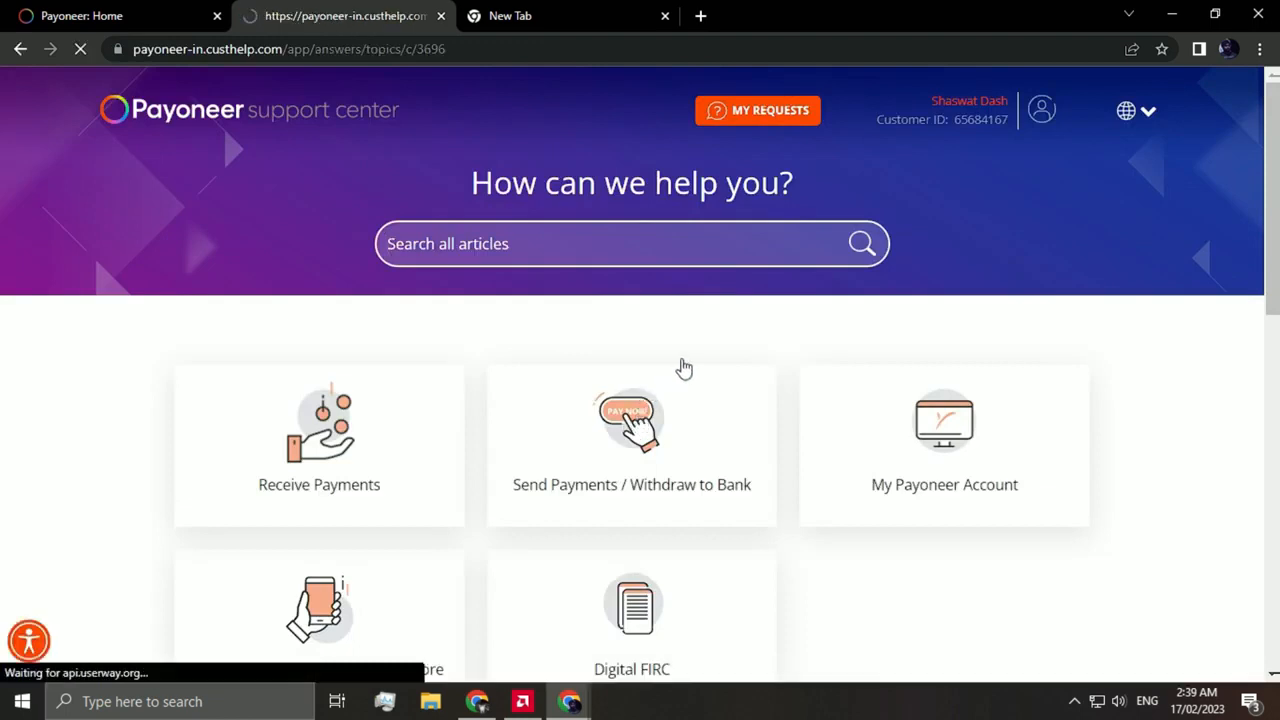
left_click(631, 440)
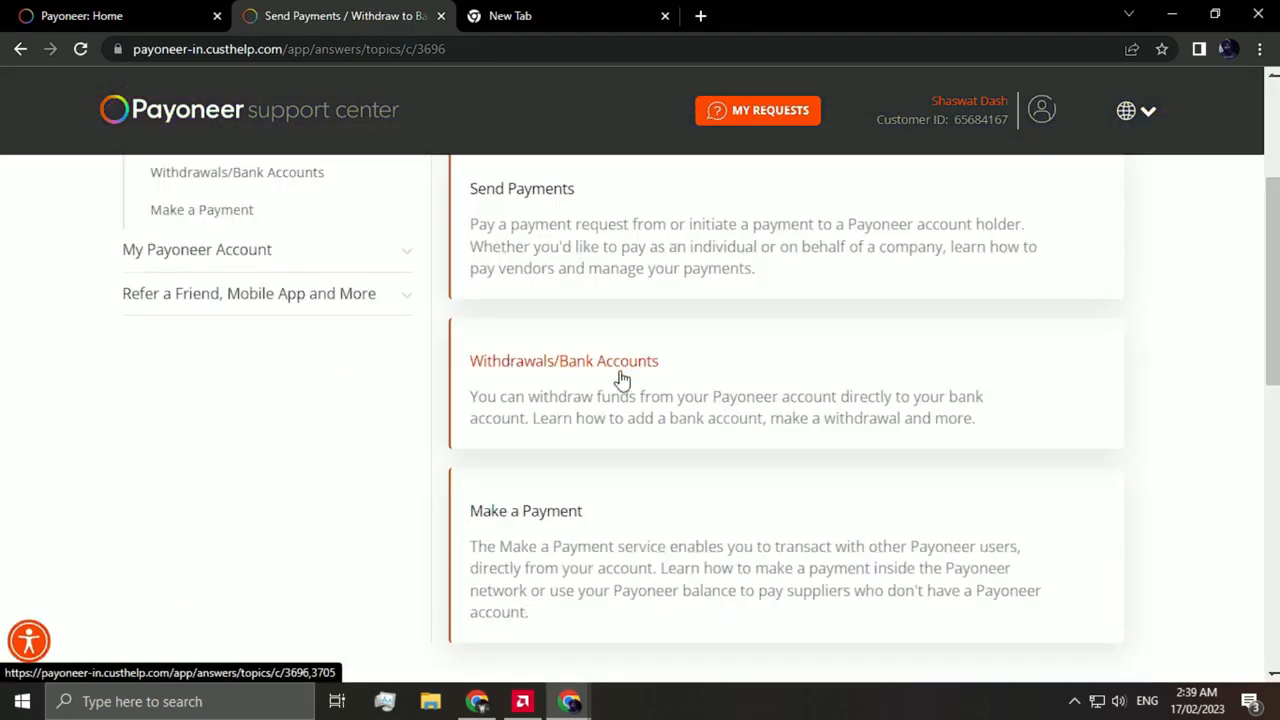
mouse_move(617, 327)
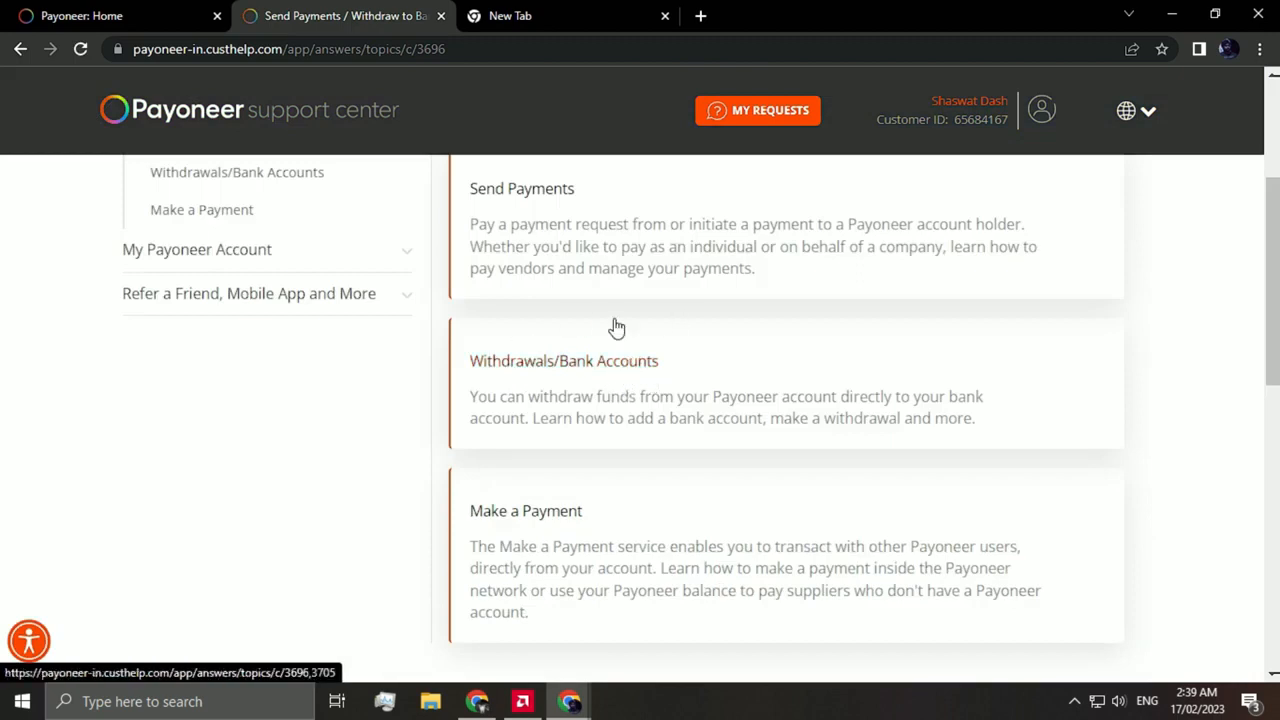
left_click(563, 360)
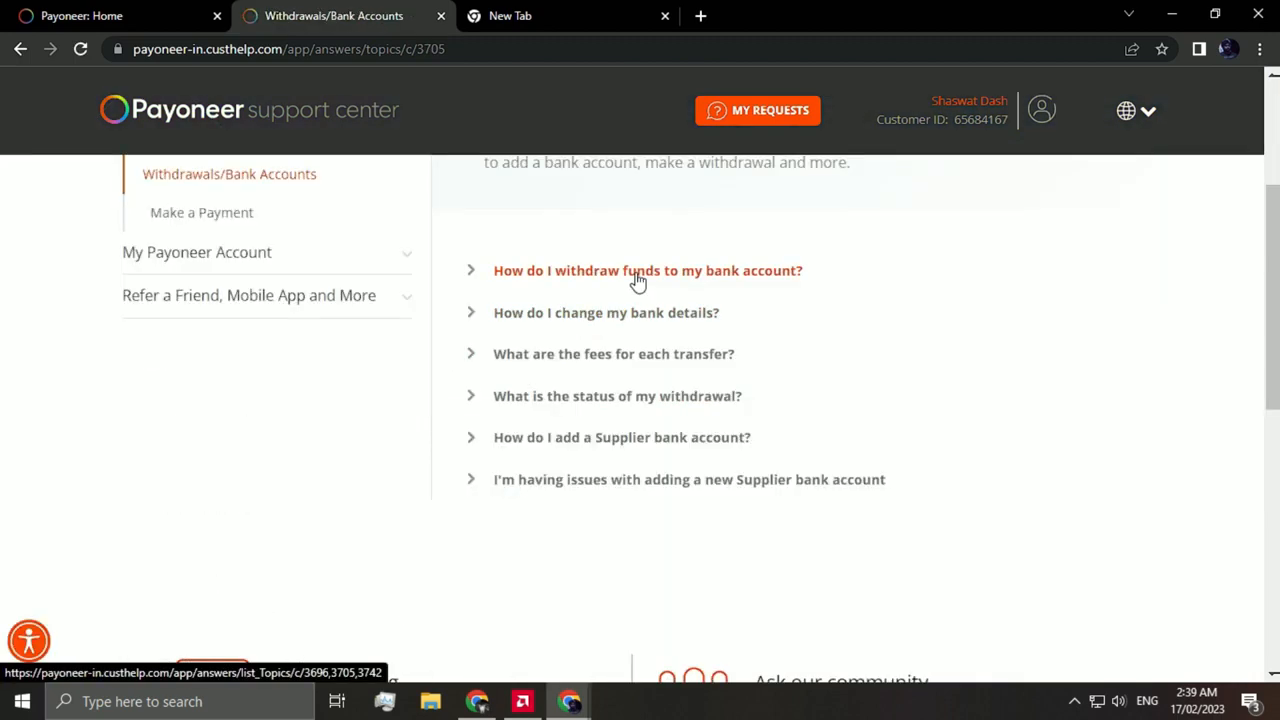
mouse_move(677, 280)
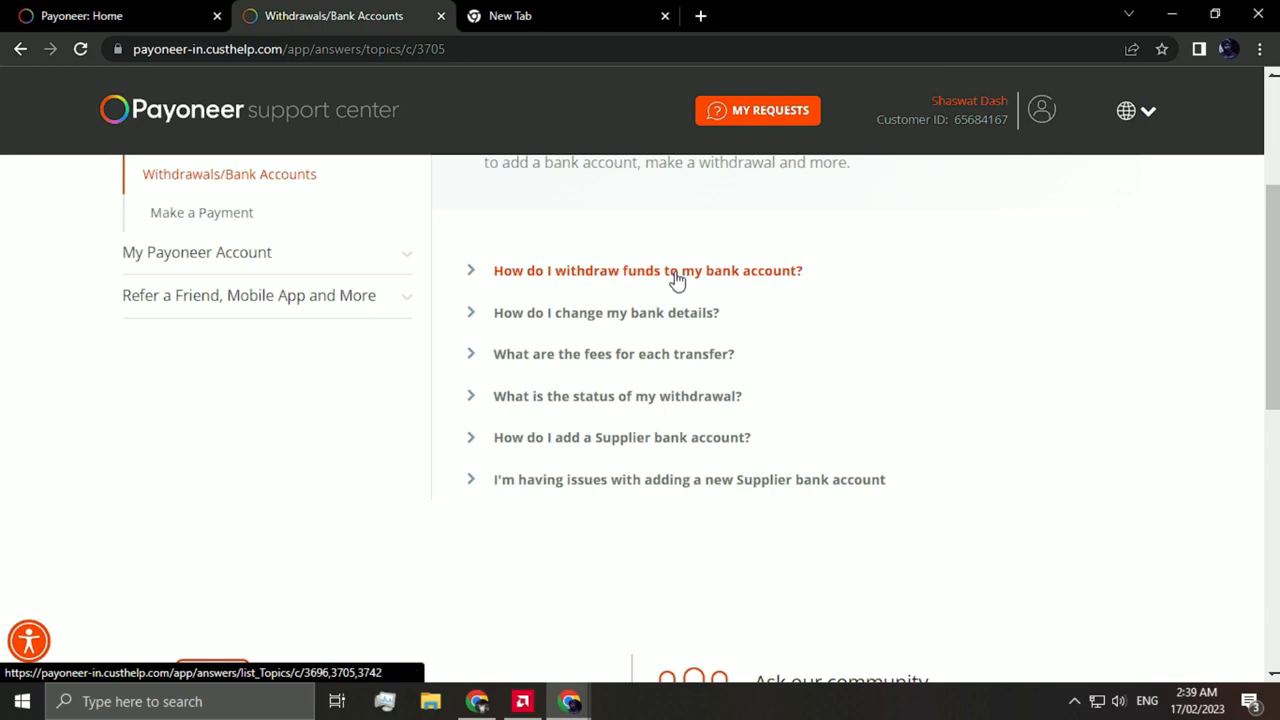
left_click(647, 270)
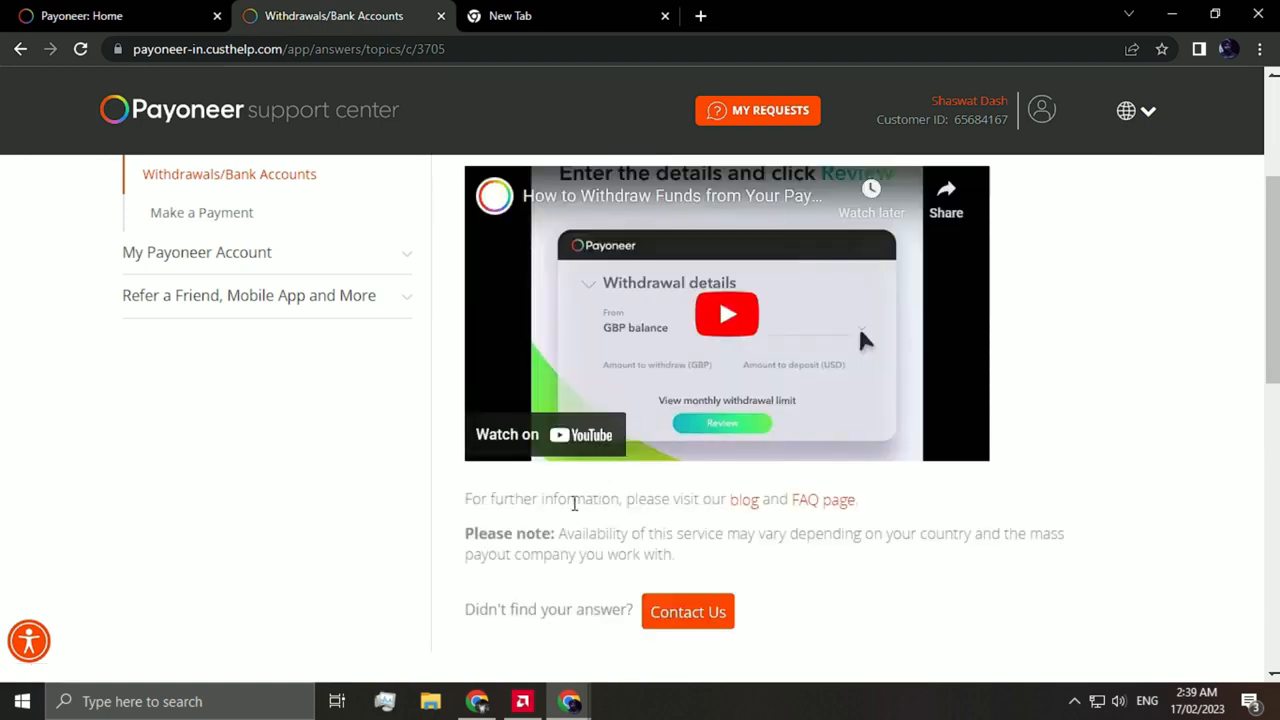
mouse_move(688, 611)
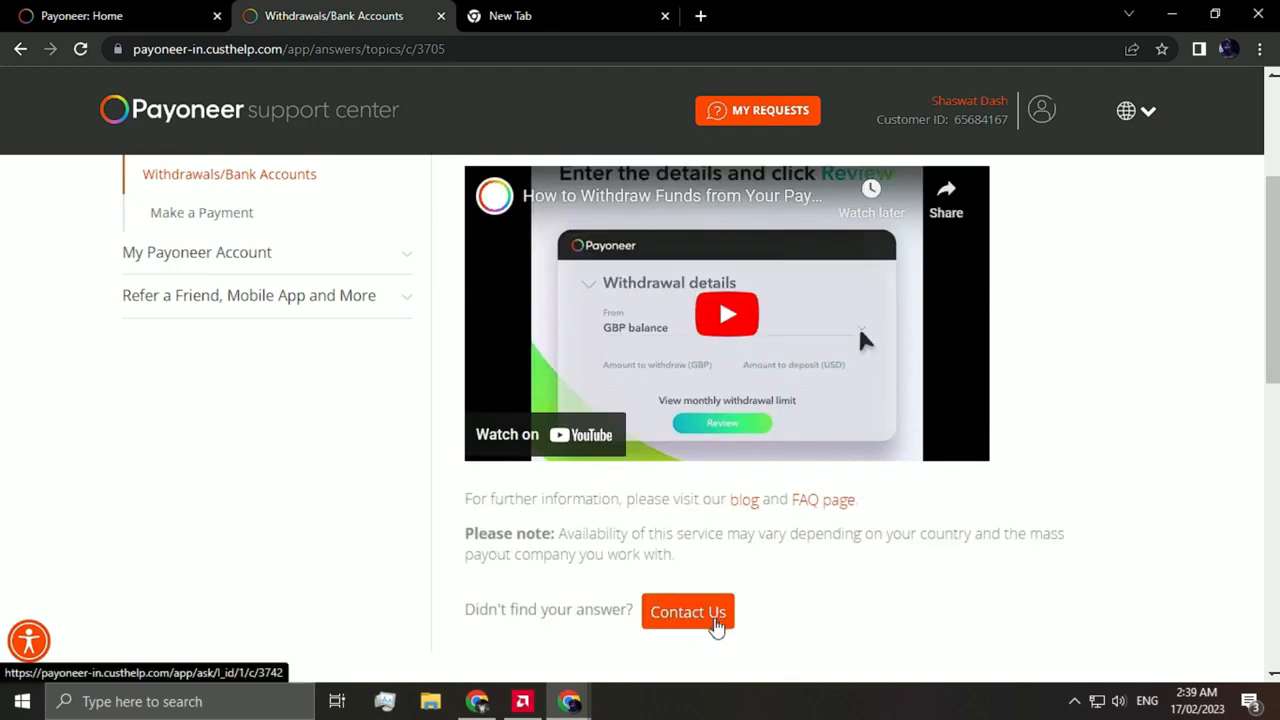
left_click(687, 611)
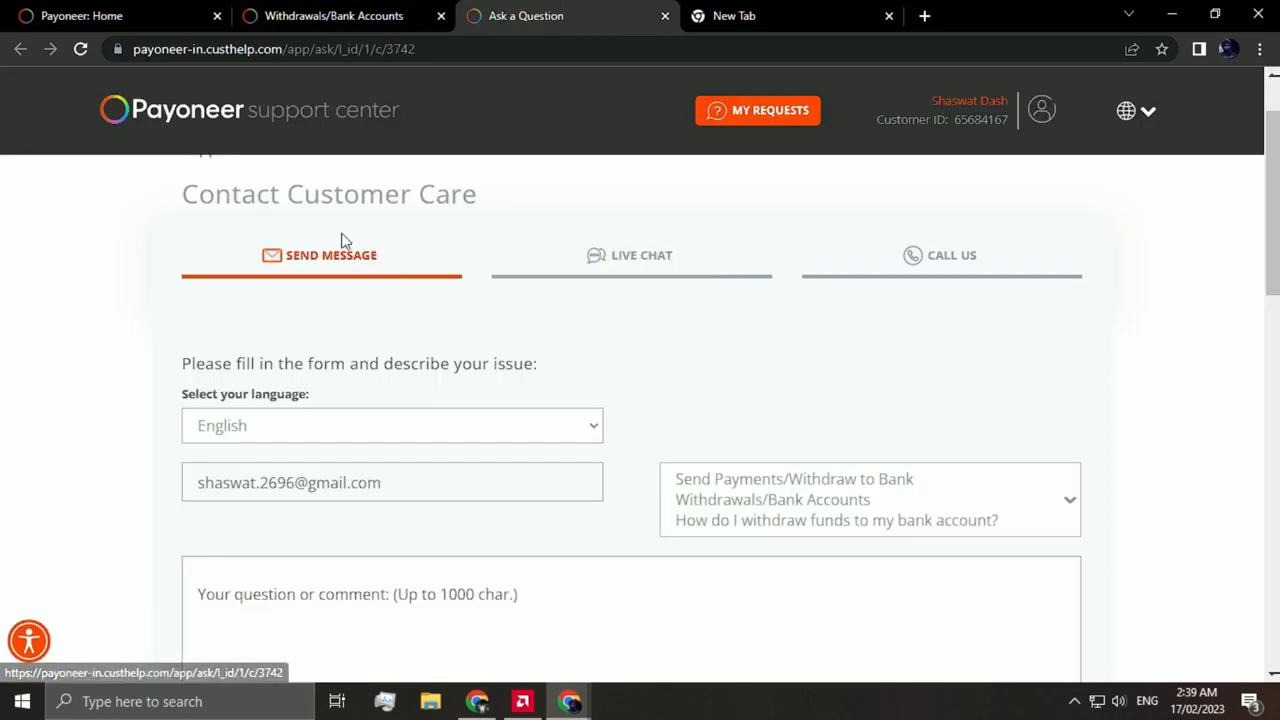
Step: Scroll down the contact form to the question box, attachment field and reCAPTCHA
scroll("down", 3)
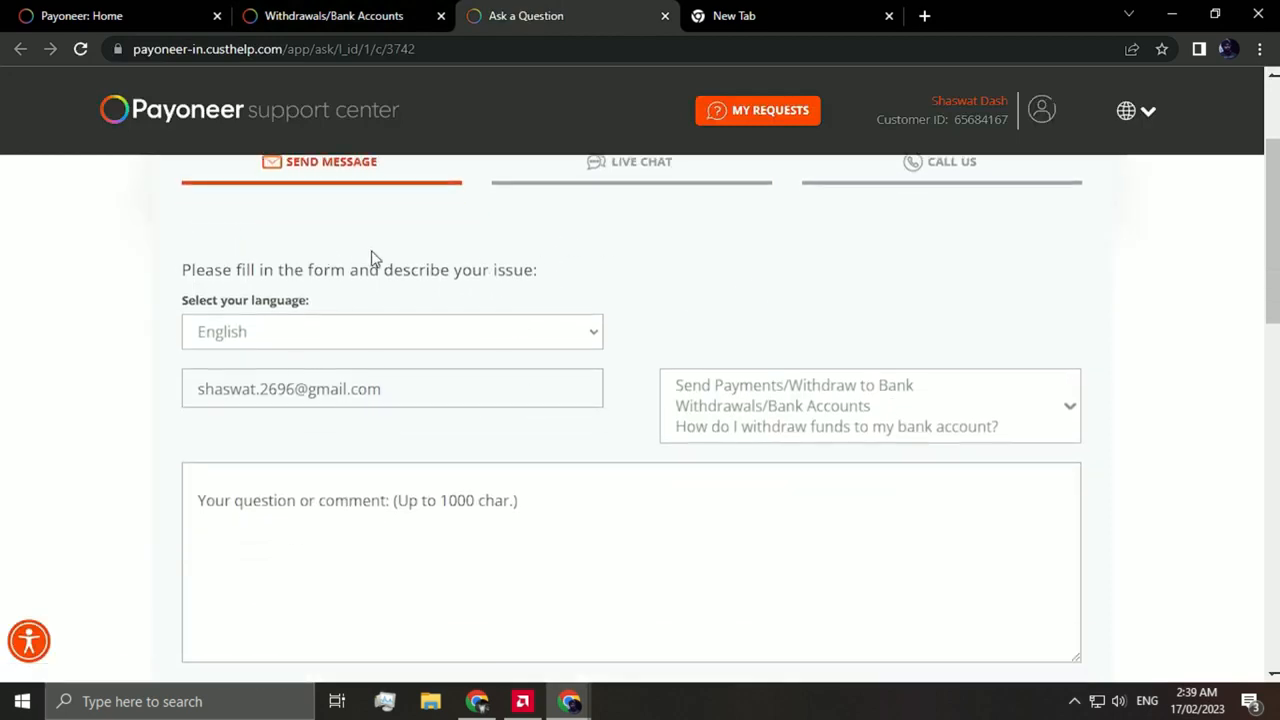
mouse_move(783, 257)
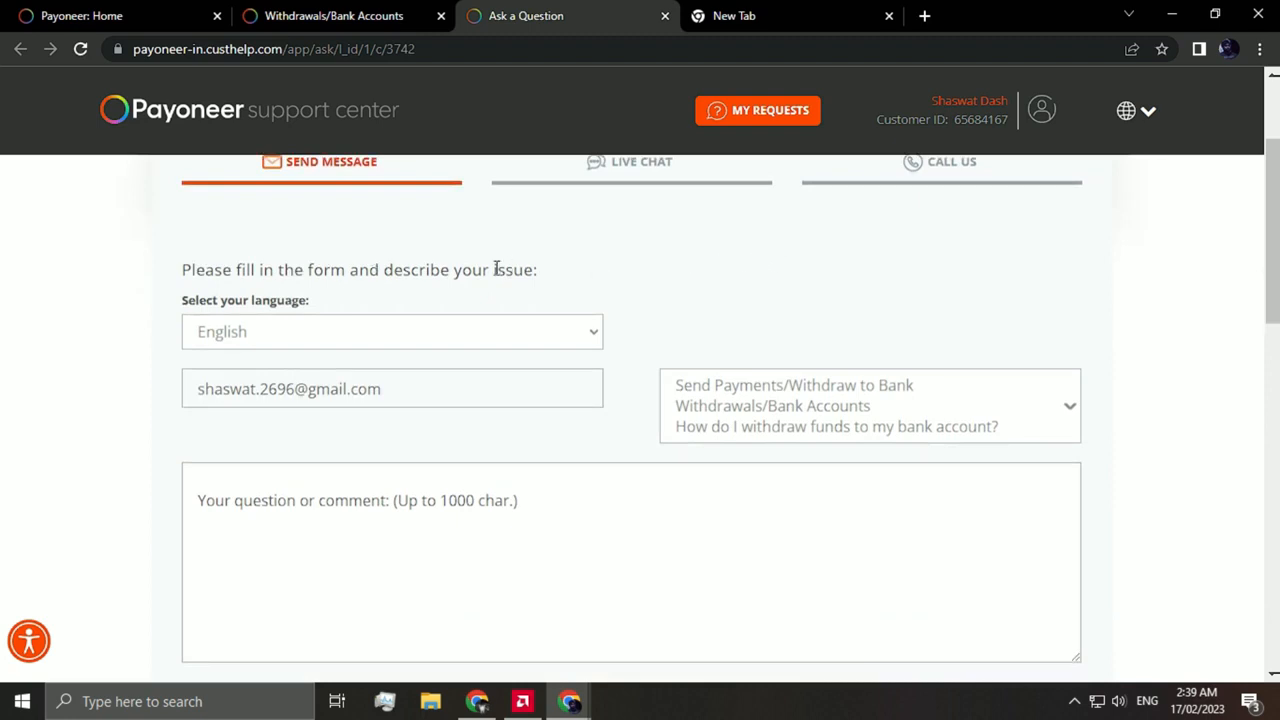
mouse_move(601, 272)
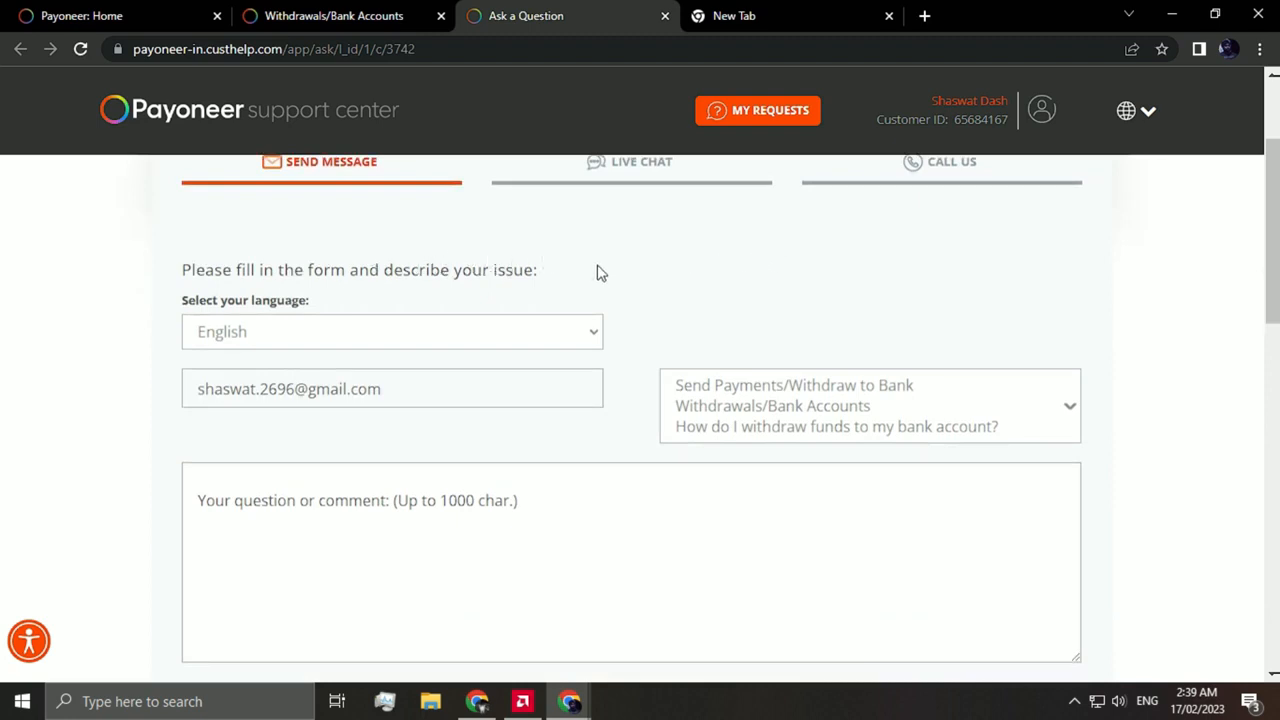
scroll("down", 3)
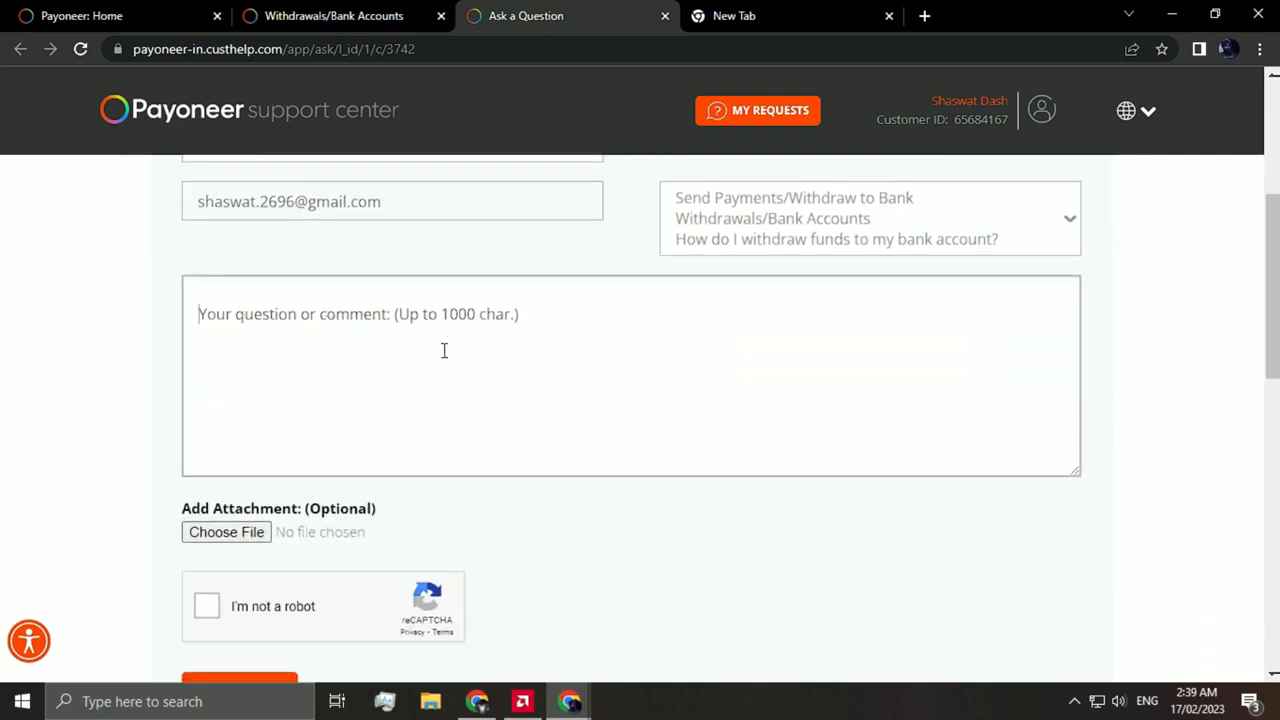
Step: Enter 'i want to connect my bank account with paypal.' as the question
type("i wan")
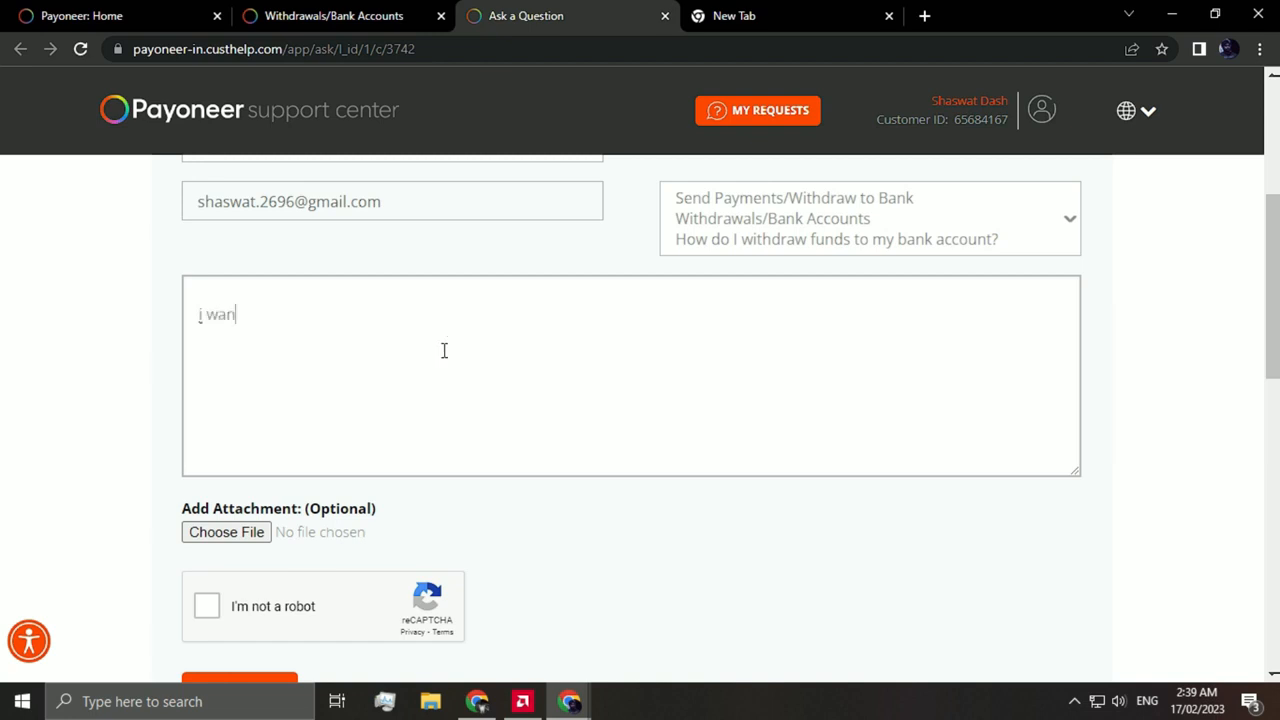
type("t to connect")
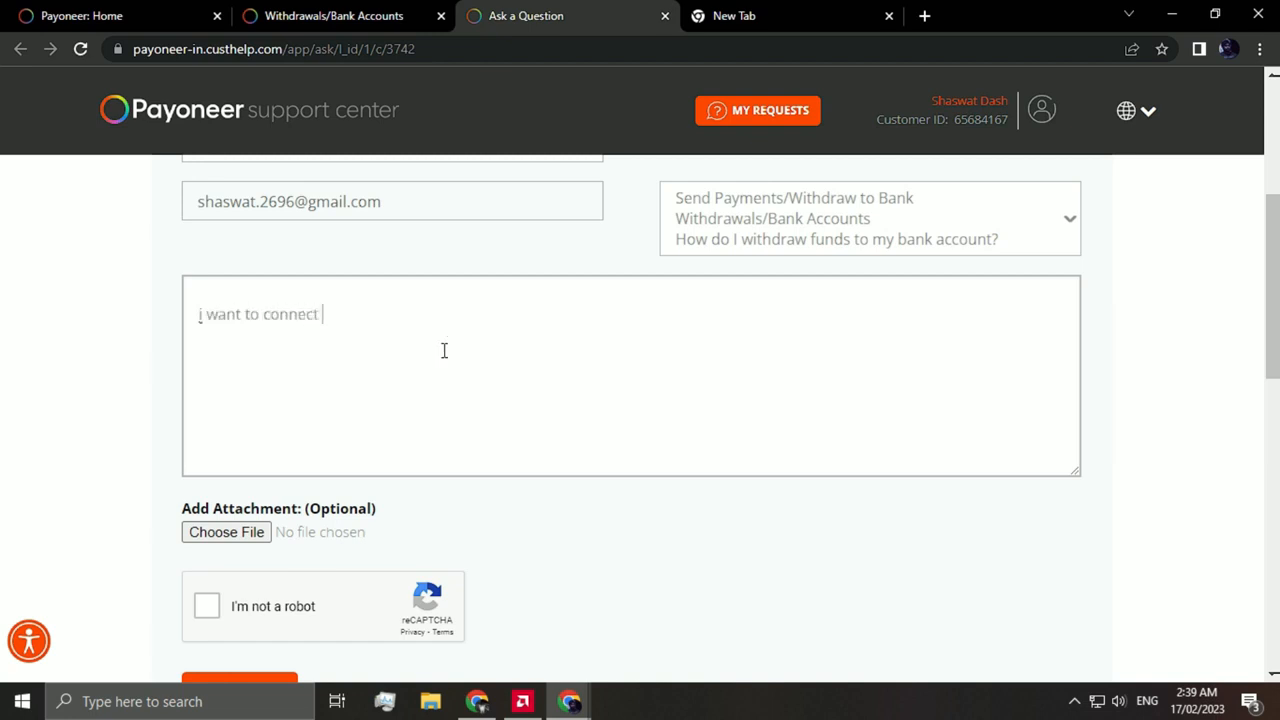
type("my bank account with paypa")
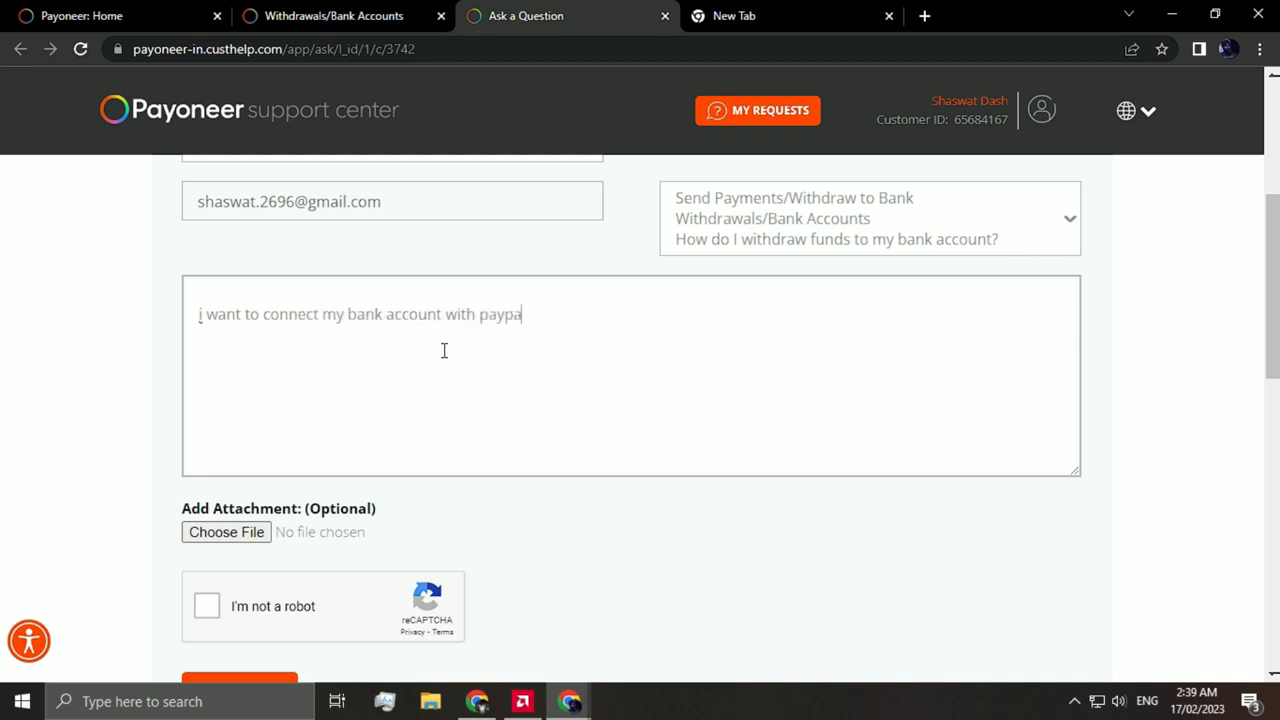
type("l.")
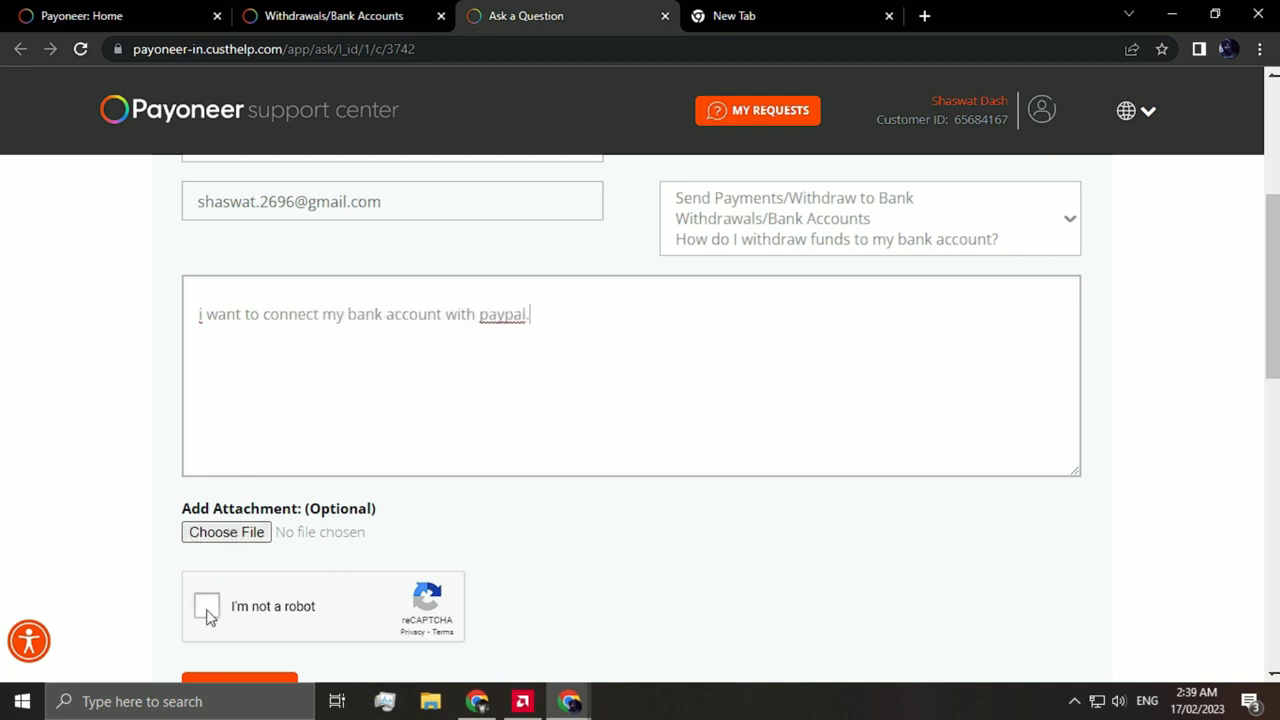
Step: Tick the 'I'm not a robot' reCAPTCHA checkbox on the contact form
left_click(207, 607)
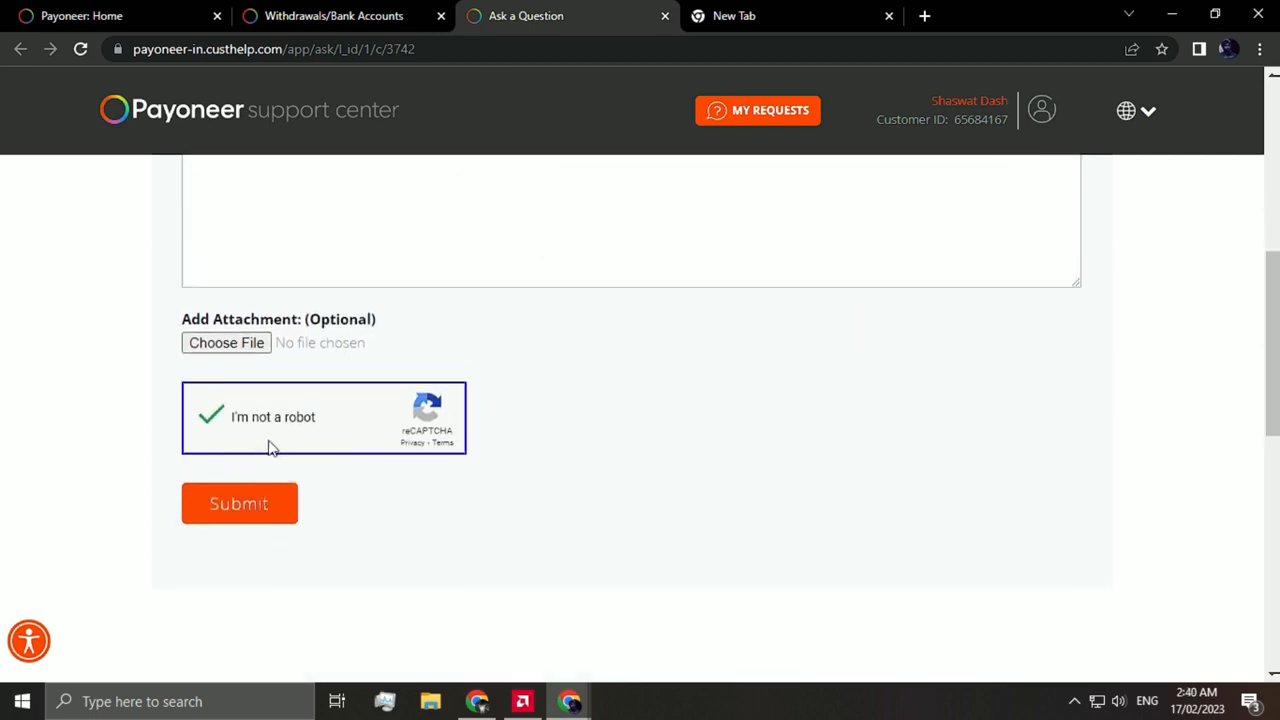
mouse_move(315, 460)
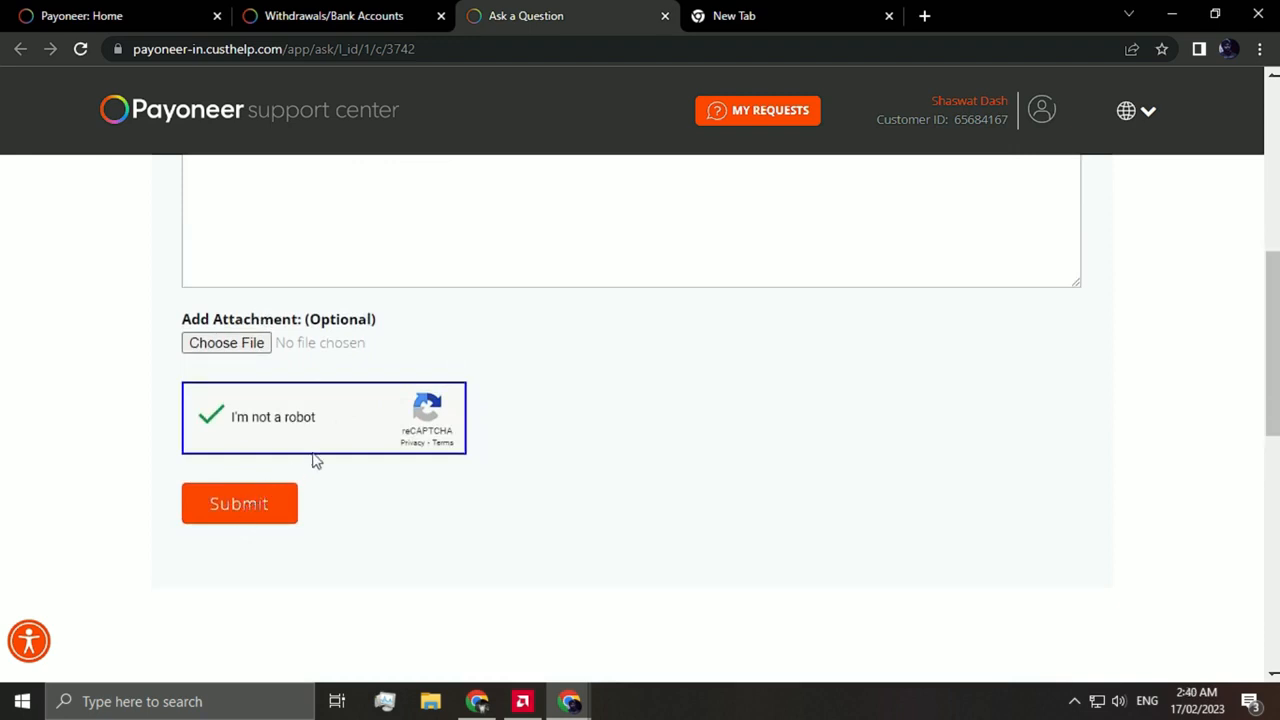
mouse_move(555, 323)
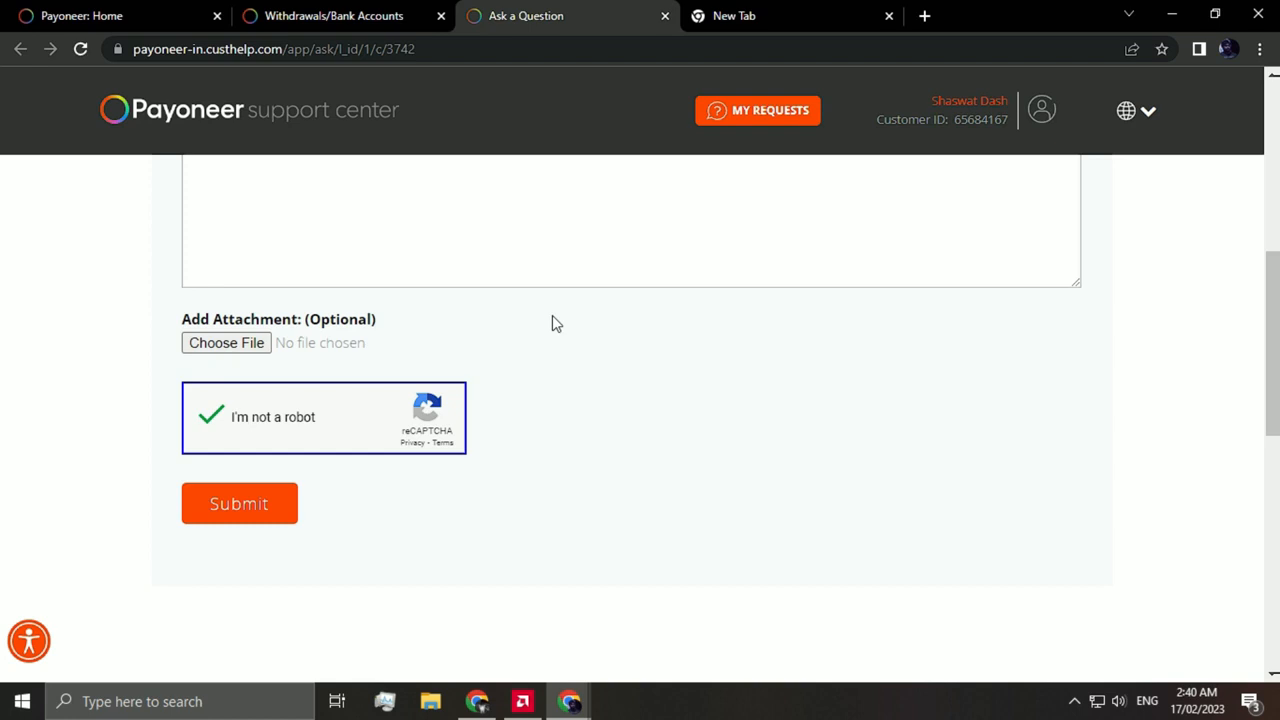
mouse_move(578, 338)
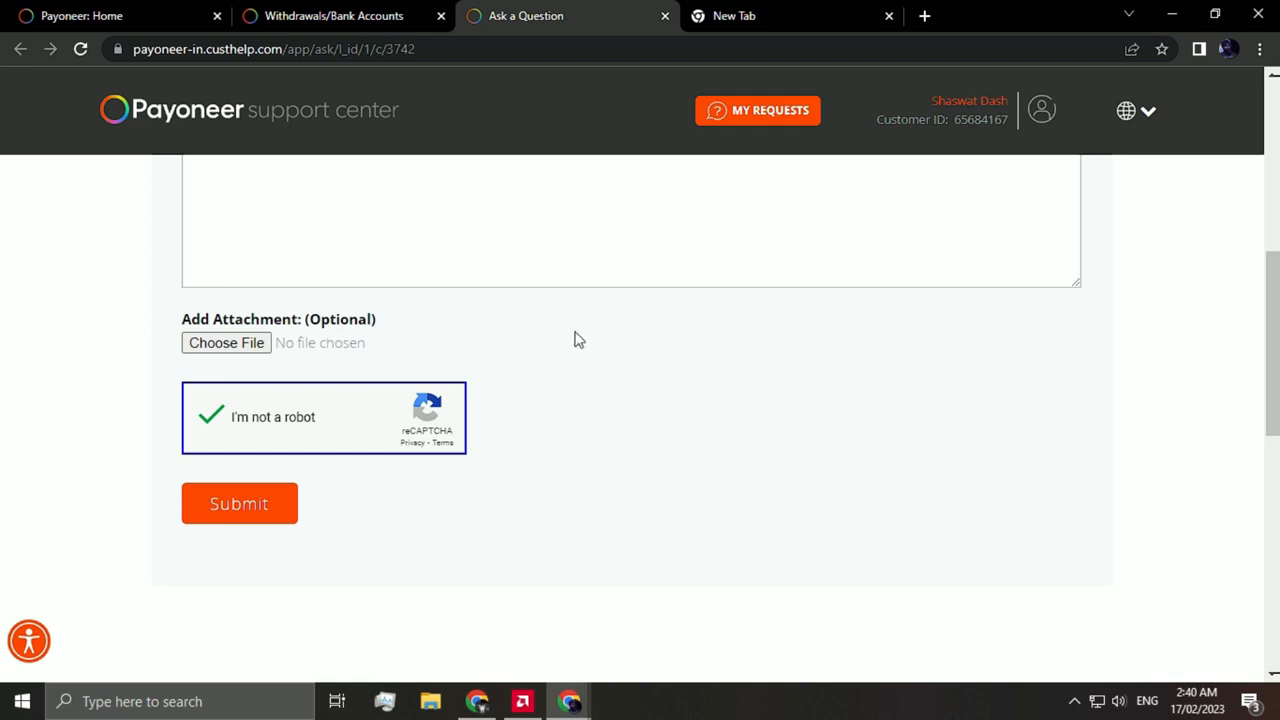